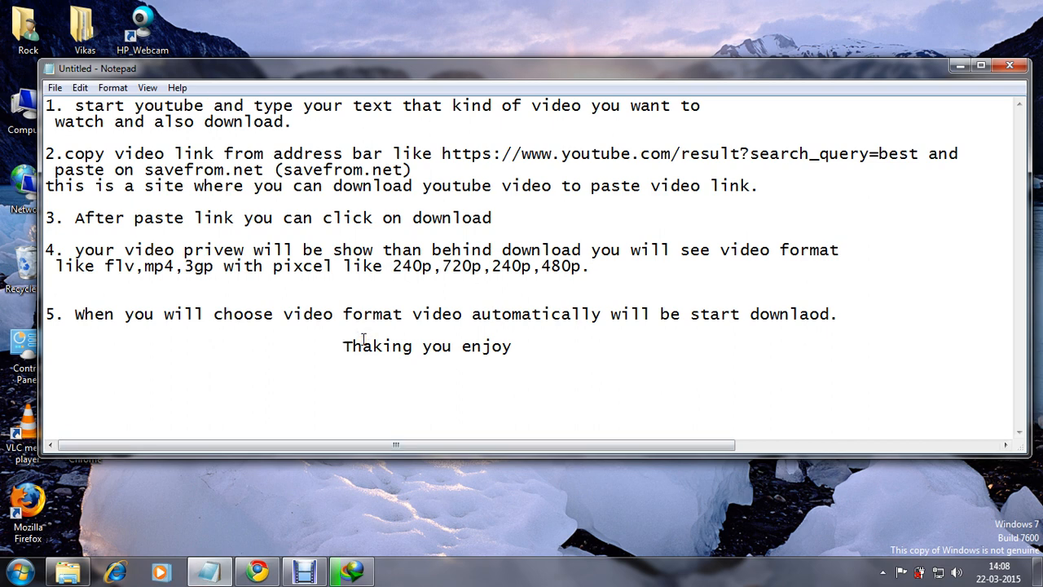
Fix 'Thaking' to 'Thanking you enjoy' in the notes and put Notepad away
click(344, 345)
text(n)
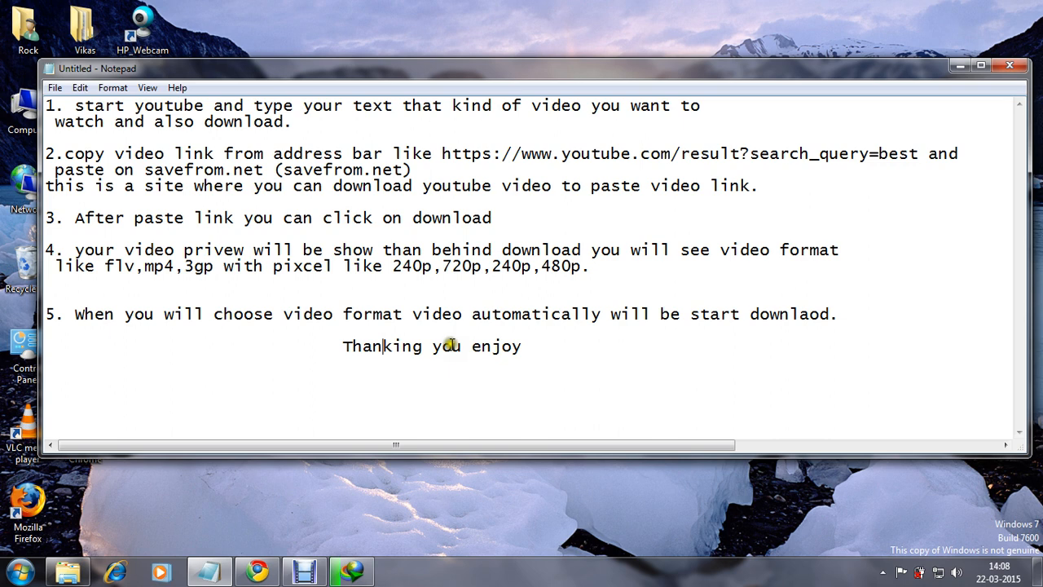
mouse_move(521, 346)
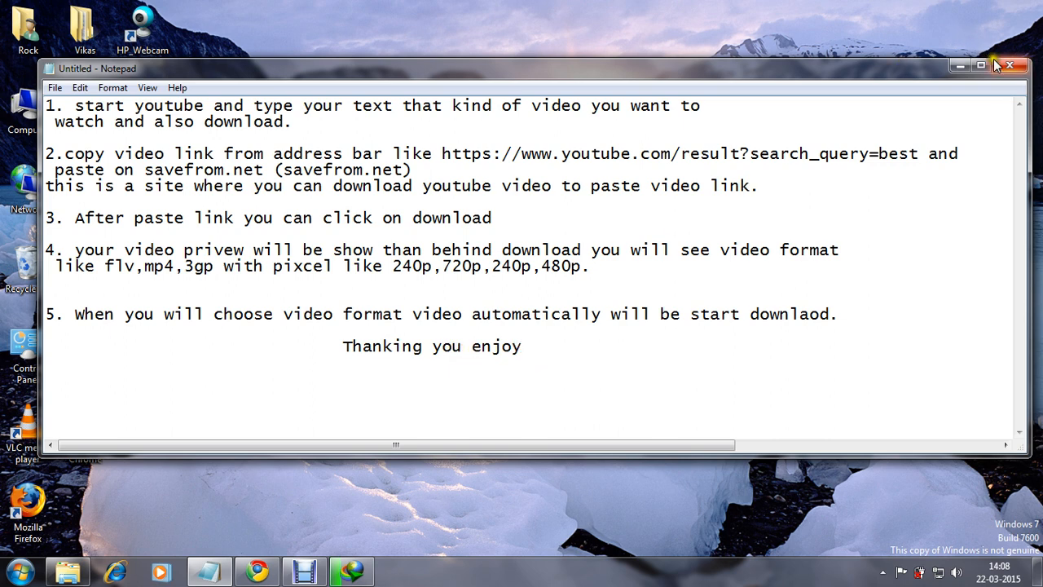
click(960, 66)
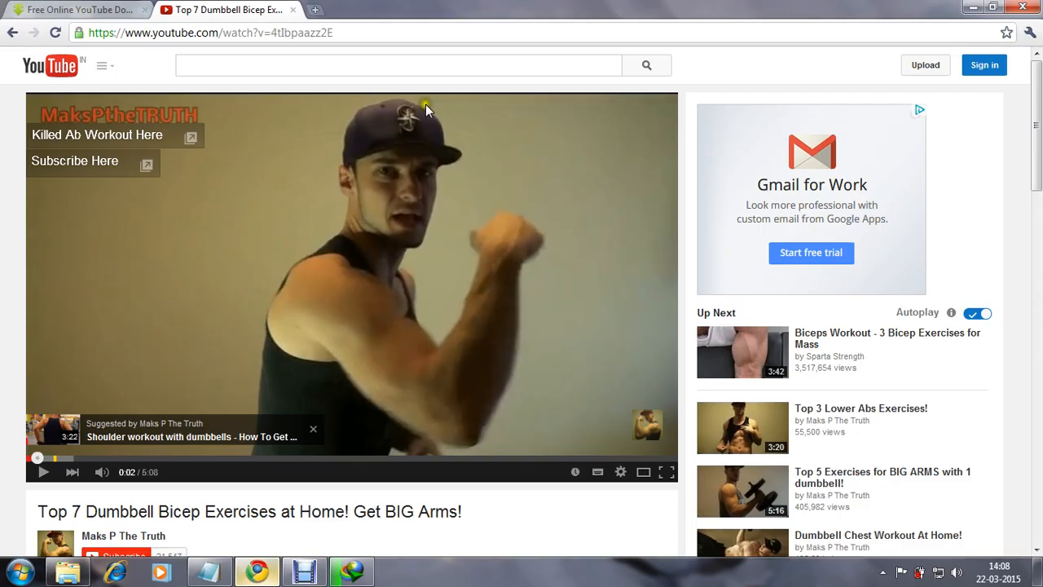
Pause the Top 7 Dumbbell Bicep Exercises video and copy its URL
click(399, 66)
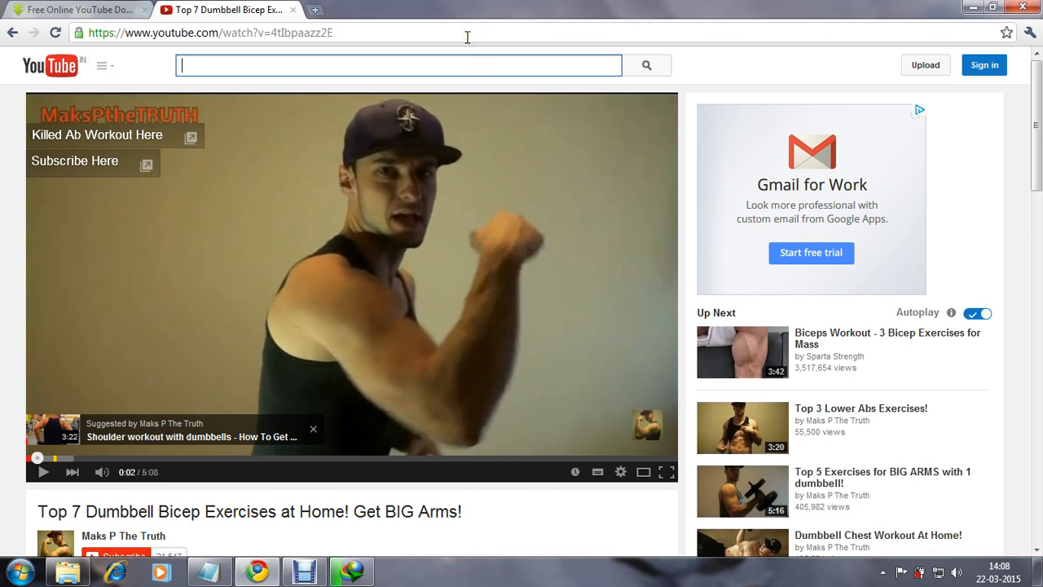
mouse_move(460, 65)
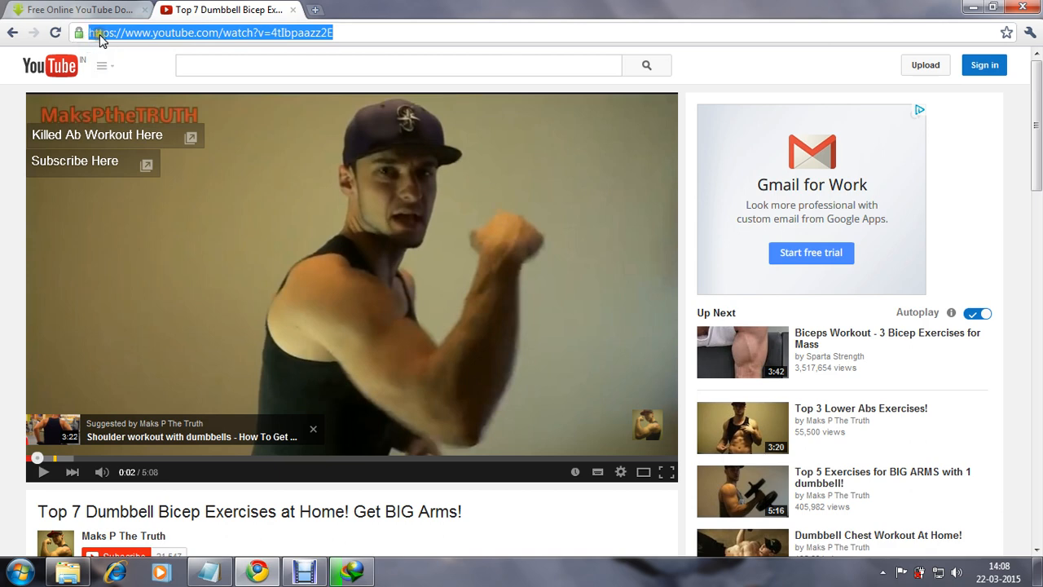
right_click(208, 32)
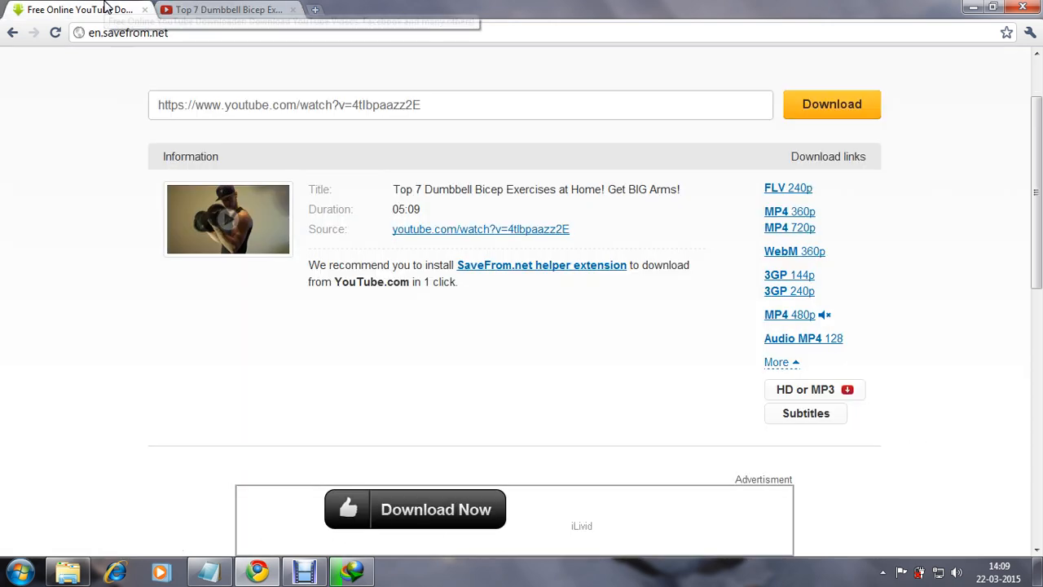
mouse_move(851, 139)
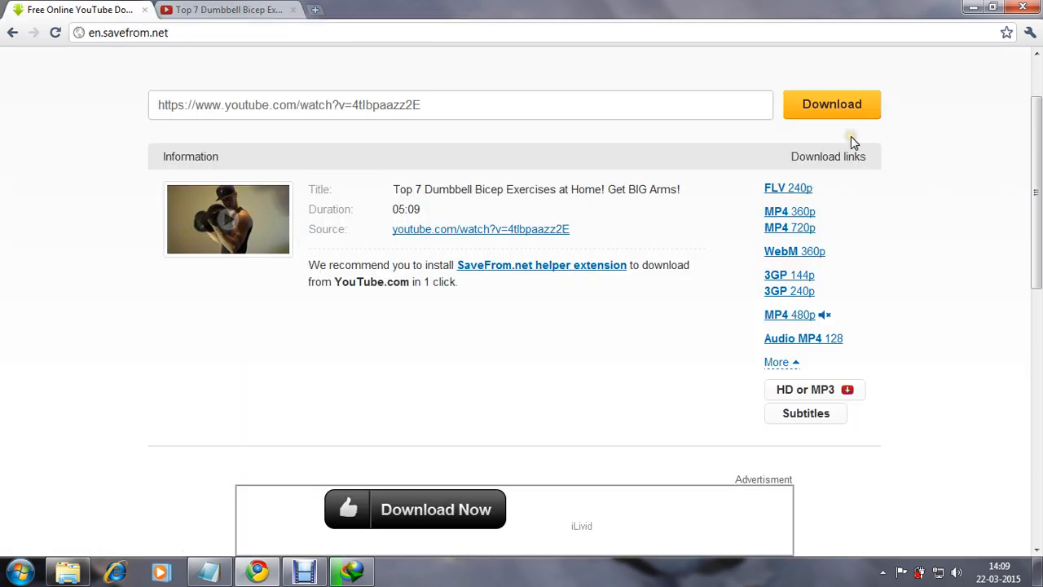
Paste the bicep video link into savefrom.net's empty field and submit it
scroll(up, 3)
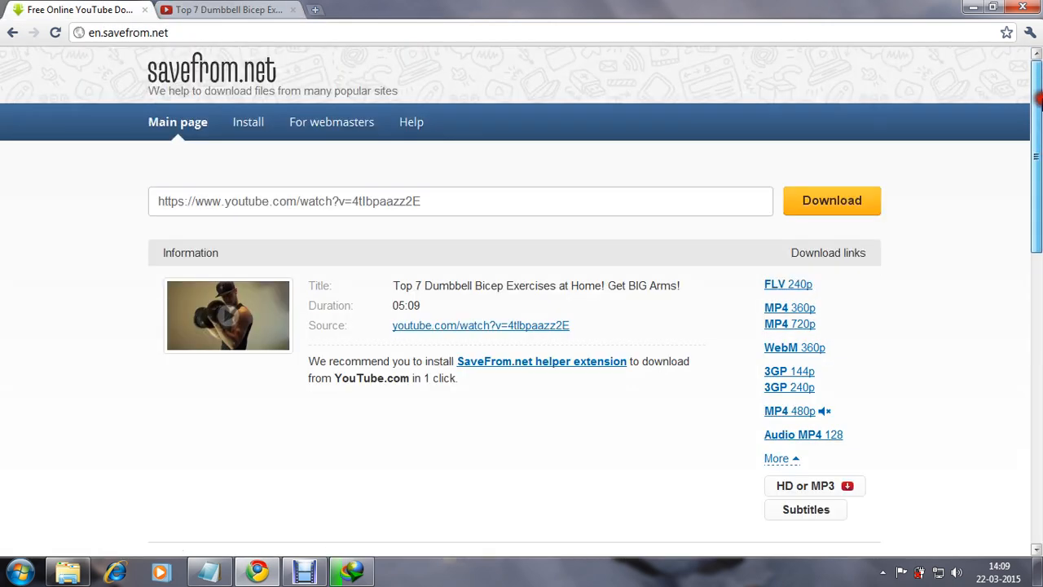
mouse_move(670, 198)
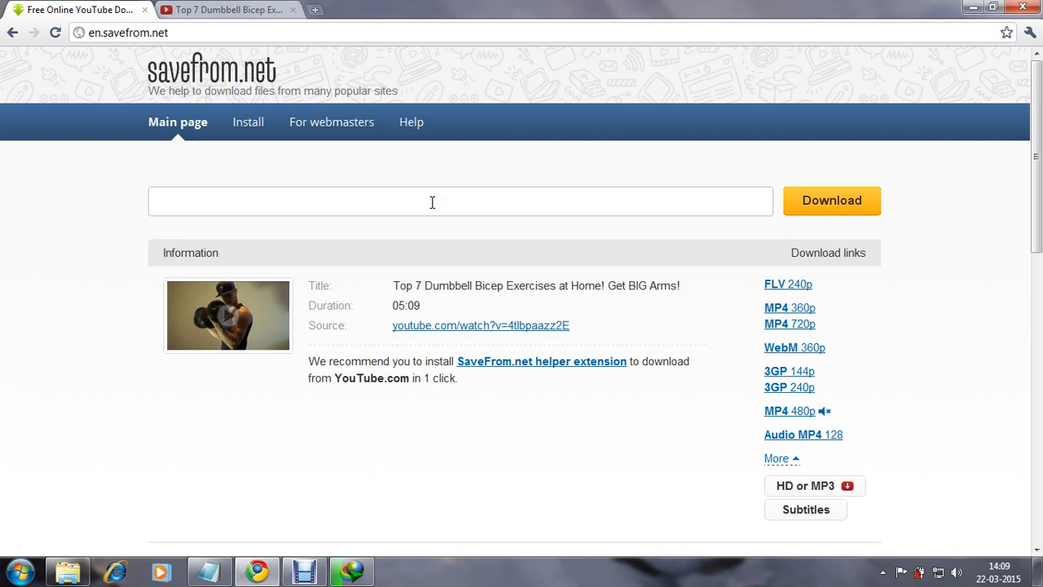
right_click(432, 201)
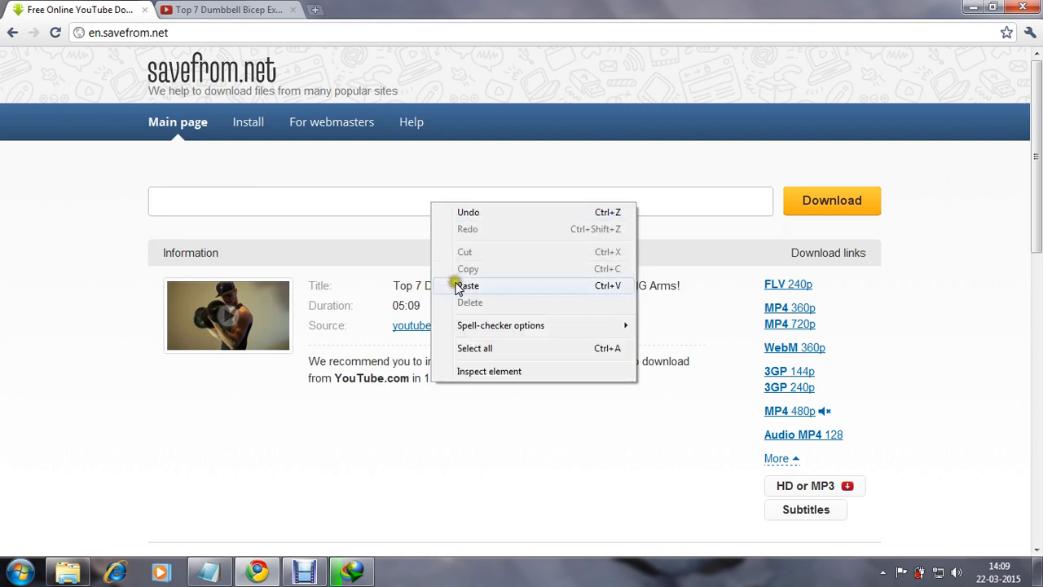
click(467, 285)
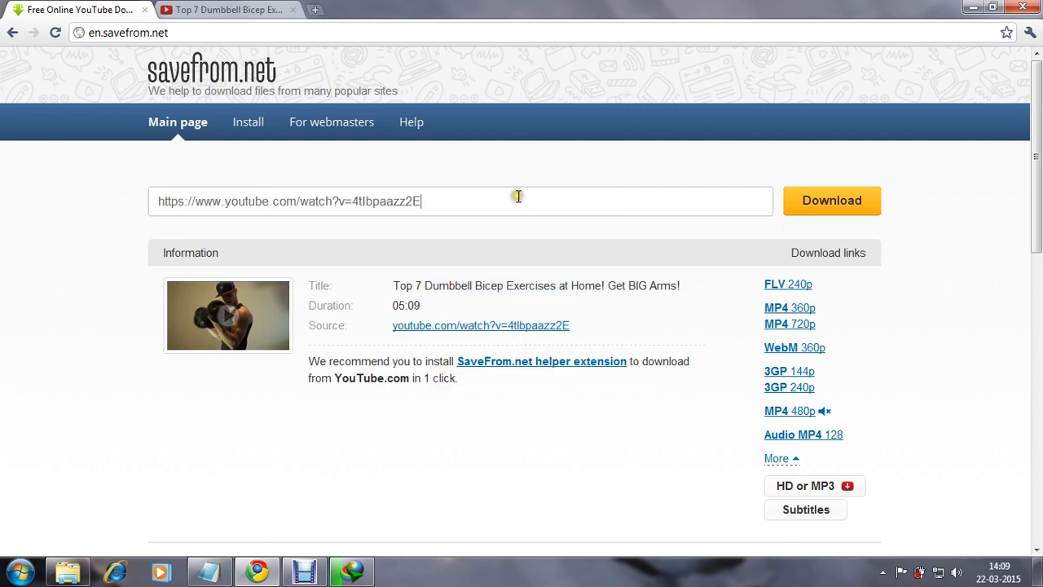
mouse_move(499, 222)
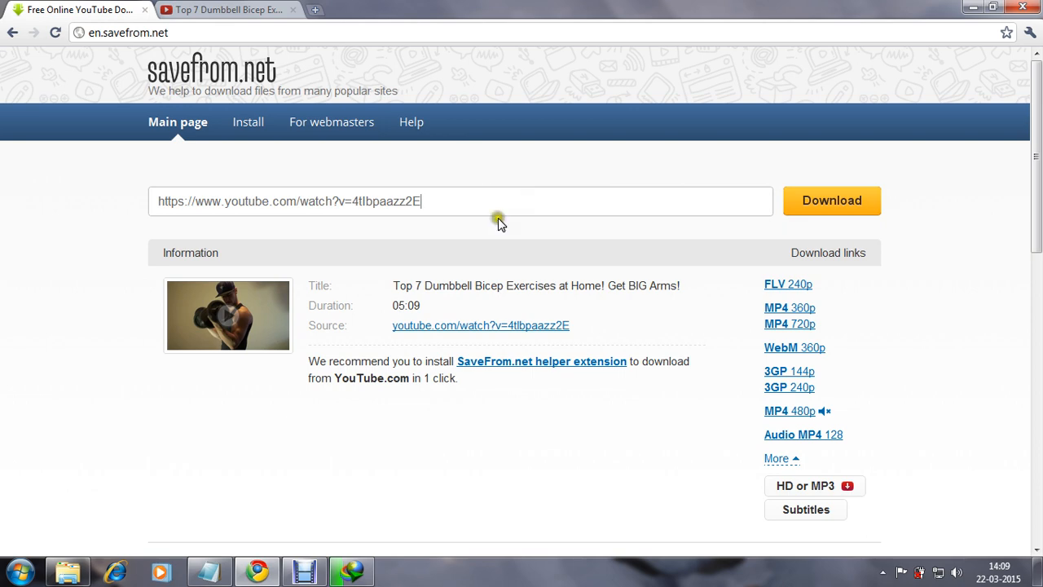
mouse_move(831, 200)
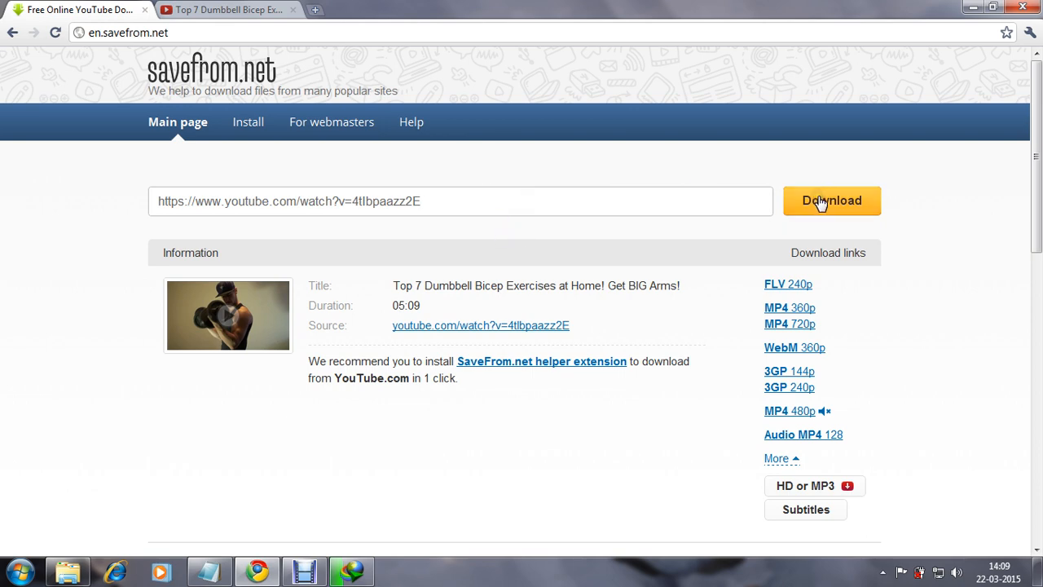
click(831, 200)
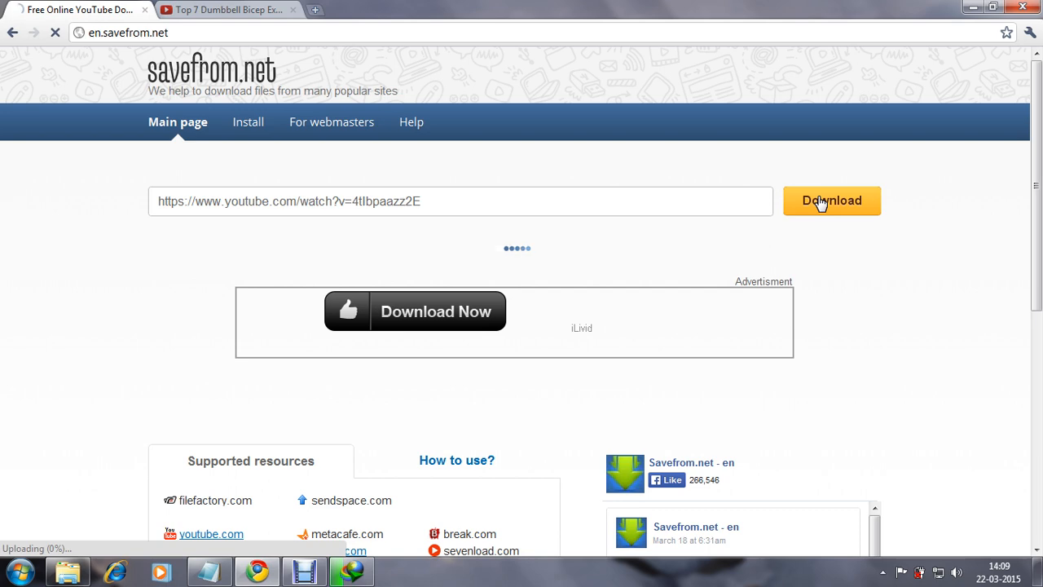
mouse_move(244, 10)
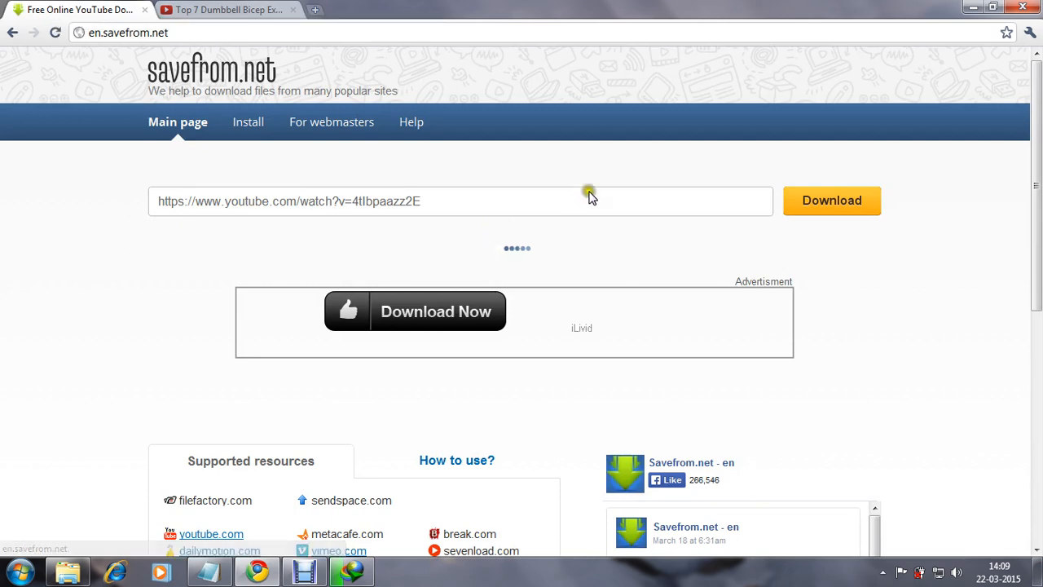
mouse_move(587, 198)
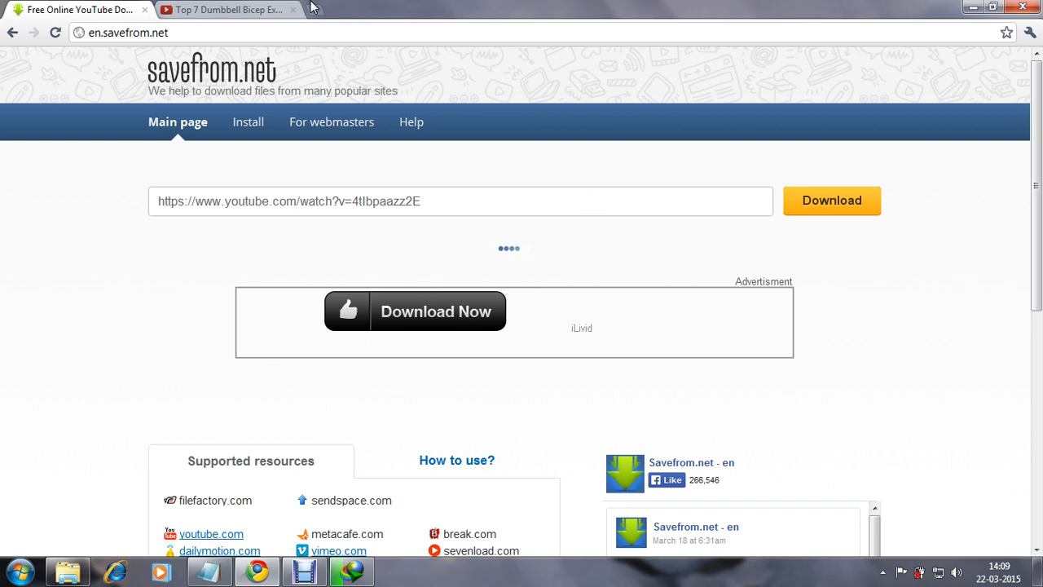
Pick the MP4 link so the bicep video download starts
click(228, 9)
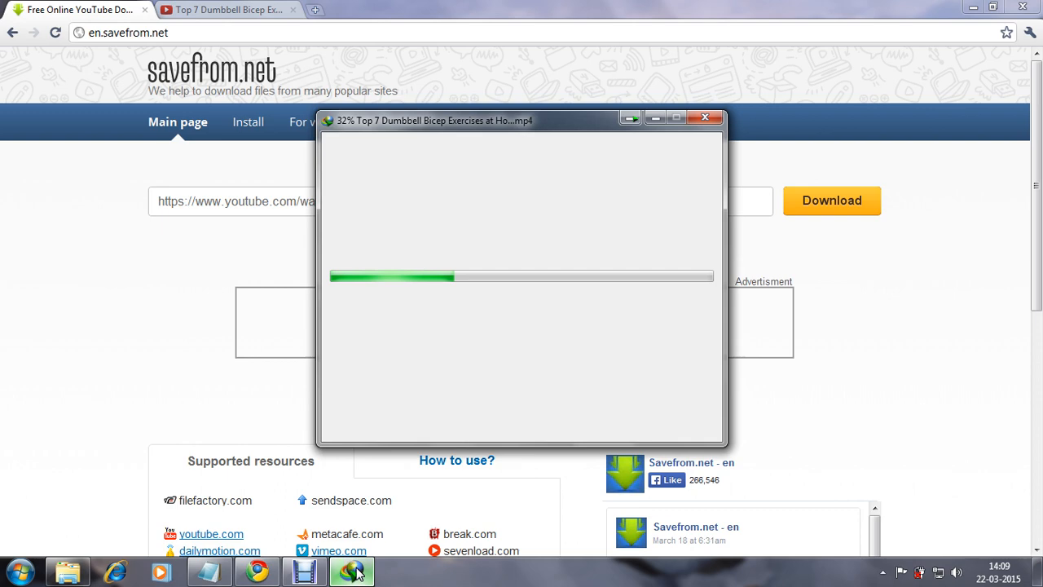
Pause the bicep MP4 download near 33%, hide IDM's window, and resubmit the link
click(382, 297)
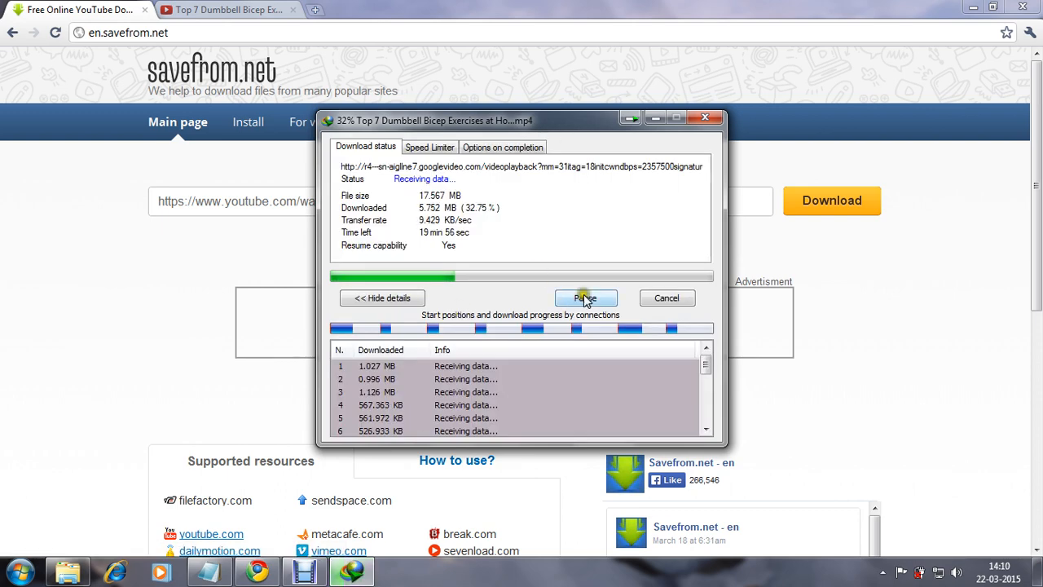
click(585, 297)
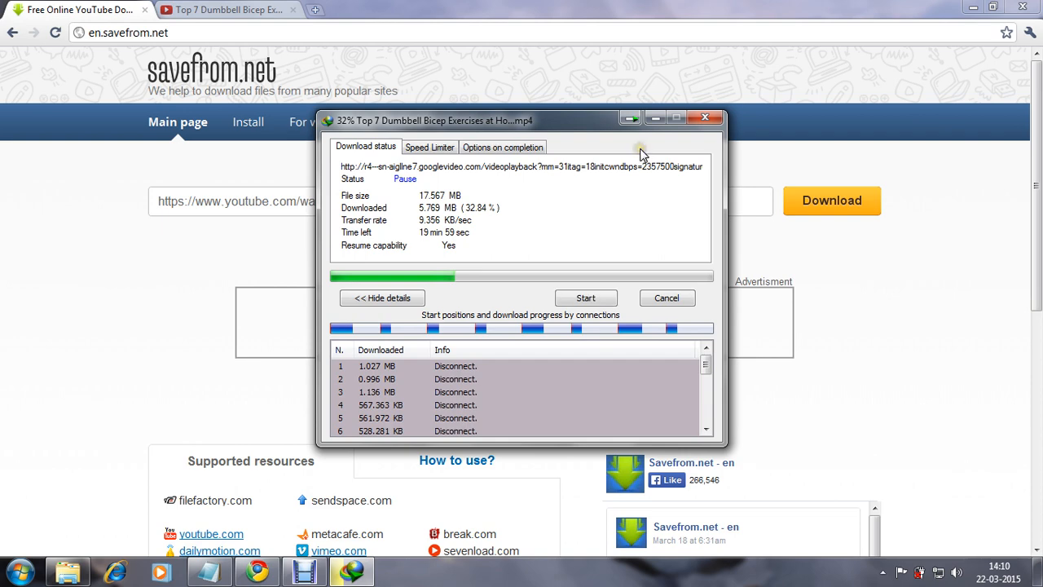
click(704, 119)
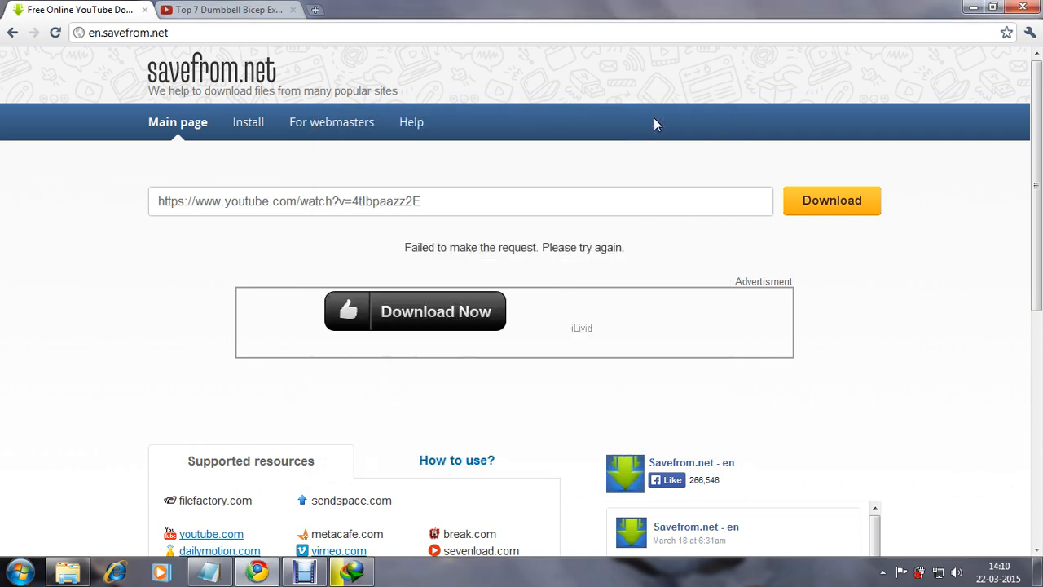
click(831, 201)
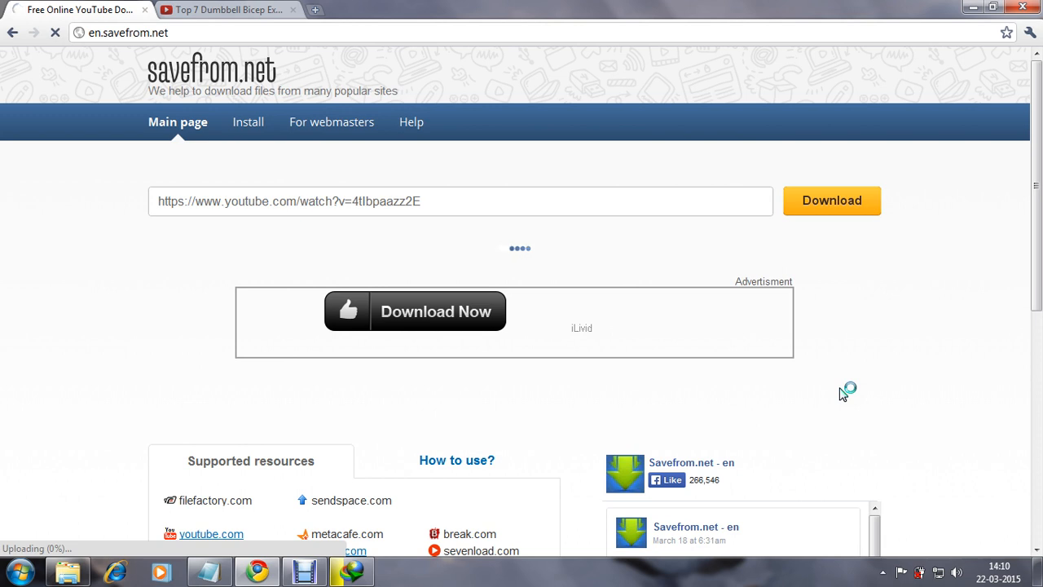
mouse_move(673, 238)
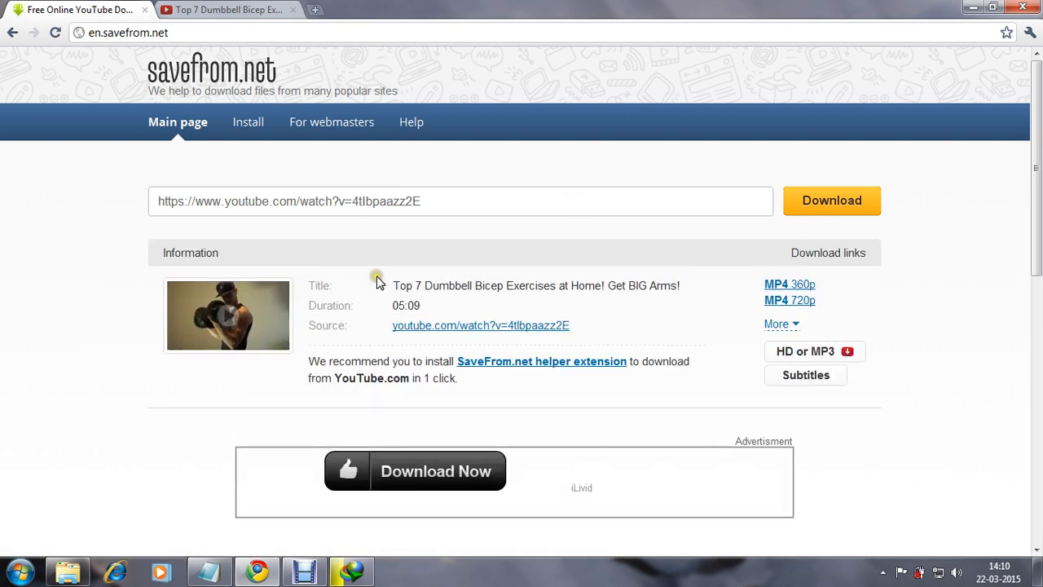
mouse_move(349, 309)
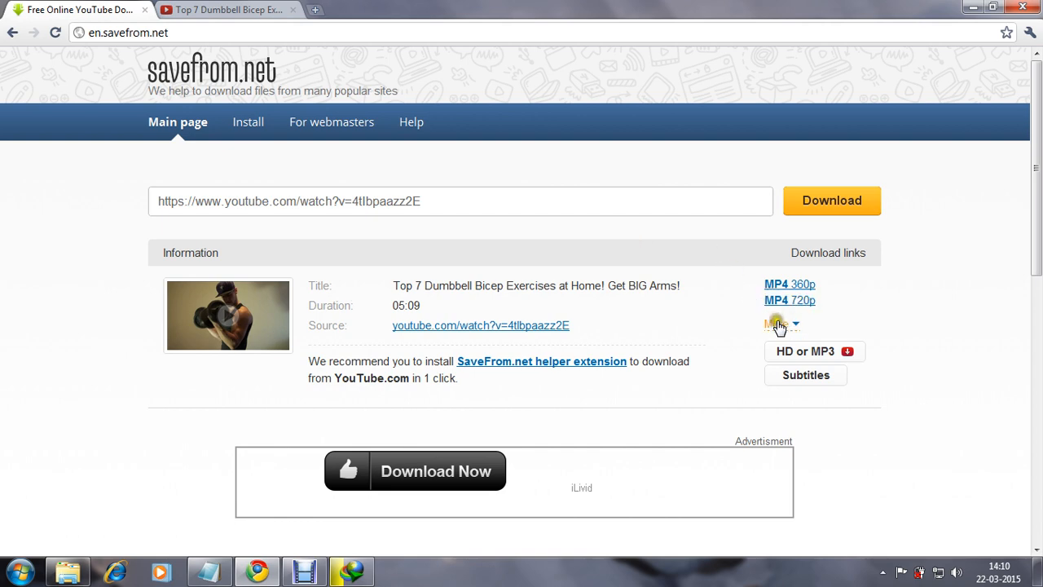
Expand the bicep video's results to list all formats, including 3GP and audio
click(795, 325)
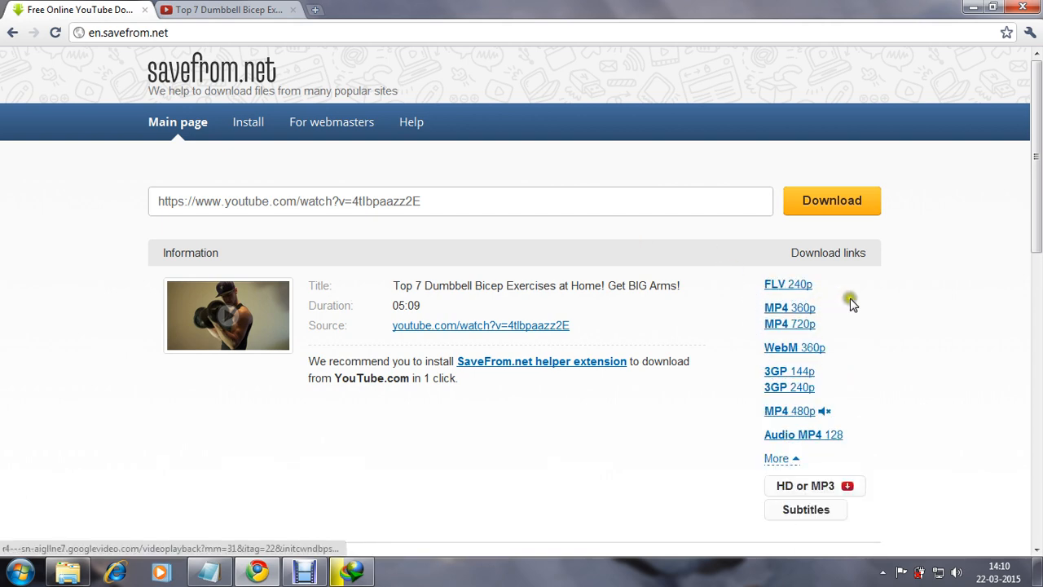
mouse_move(853, 303)
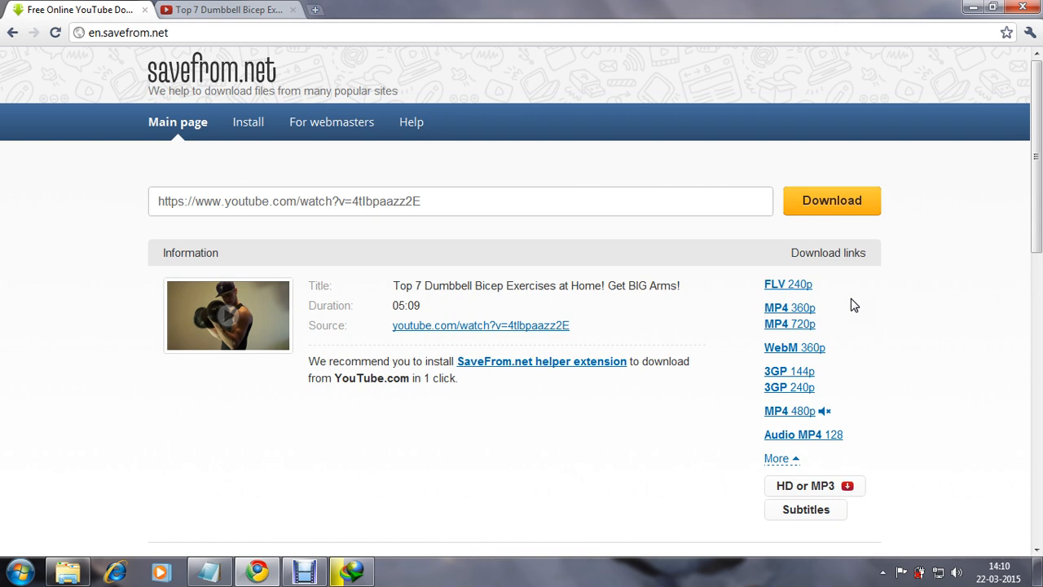
mouse_move(786, 285)
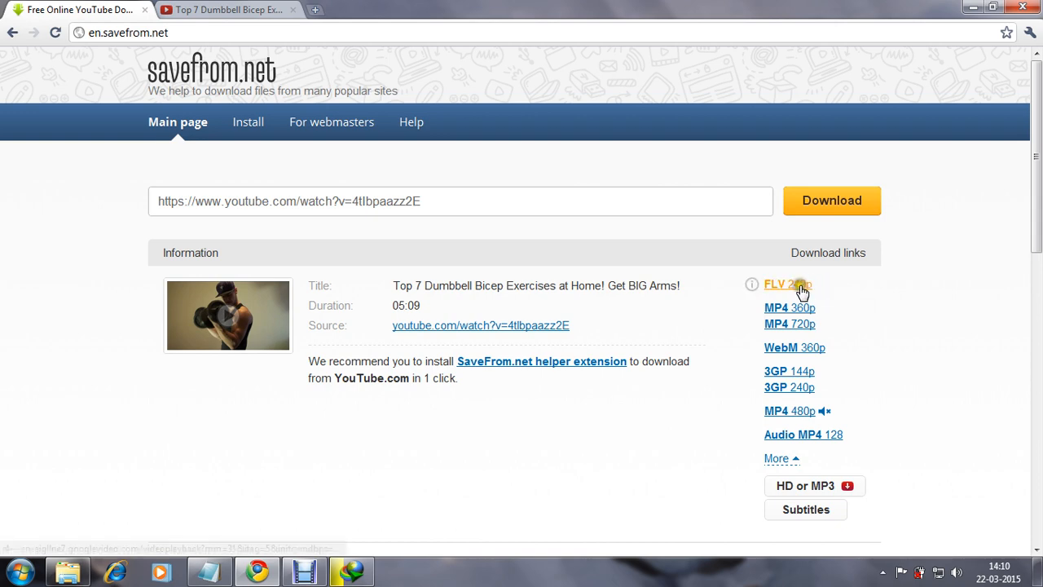
mouse_move(789, 308)
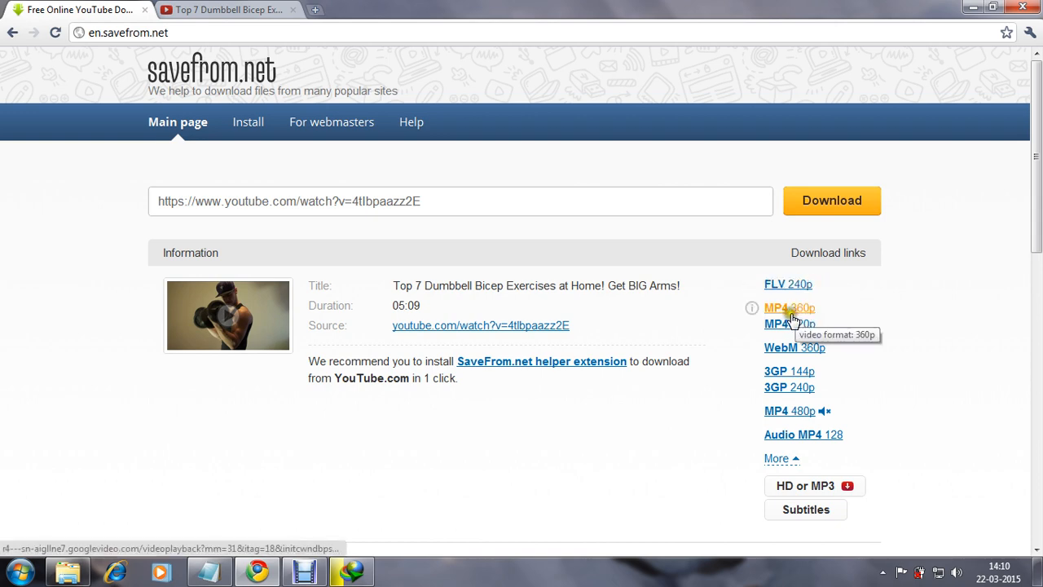
mouse_move(789, 284)
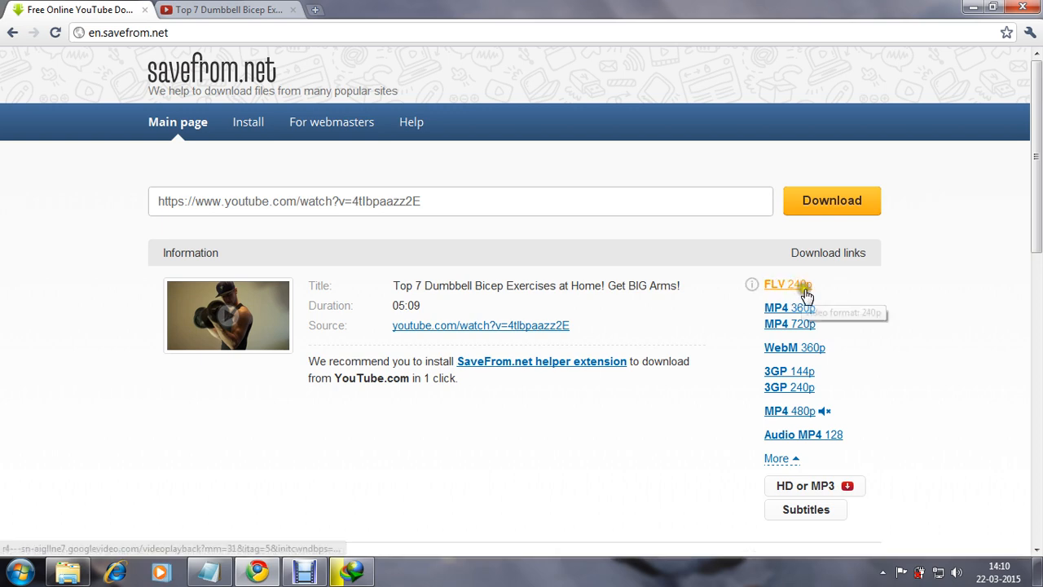
mouse_move(789, 371)
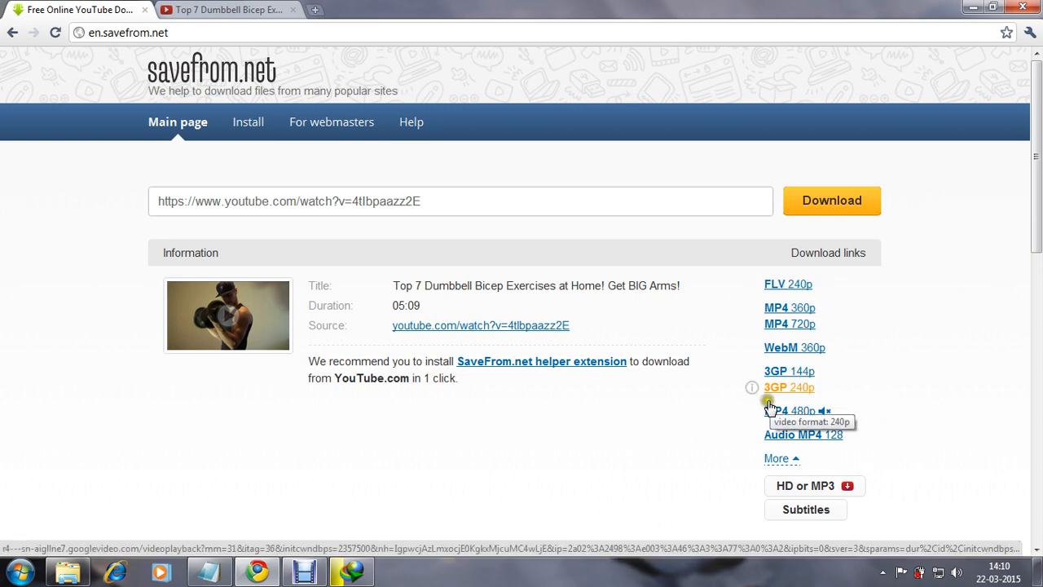
mouse_move(880, 350)
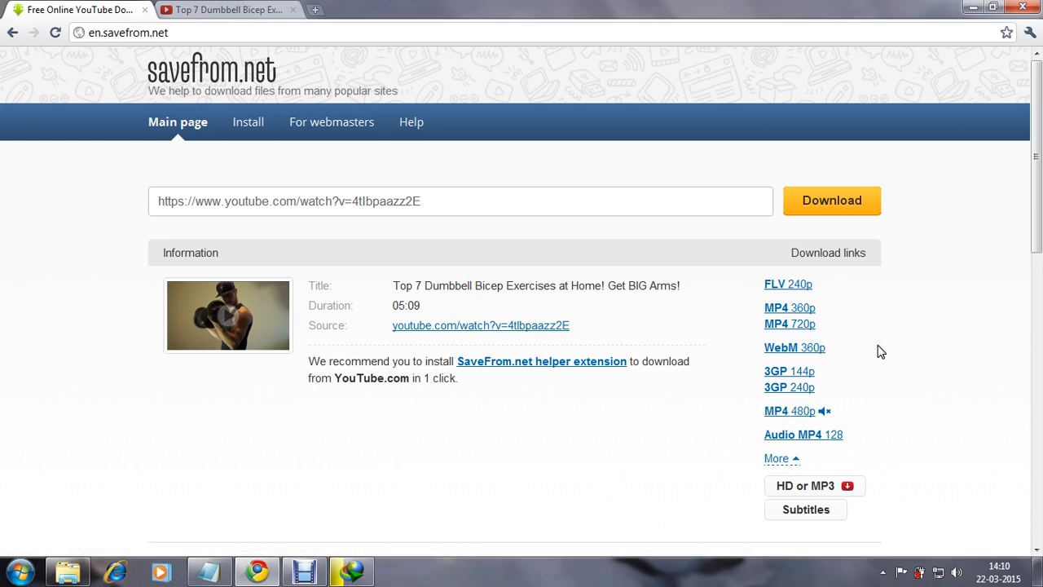
mouse_move(859, 332)
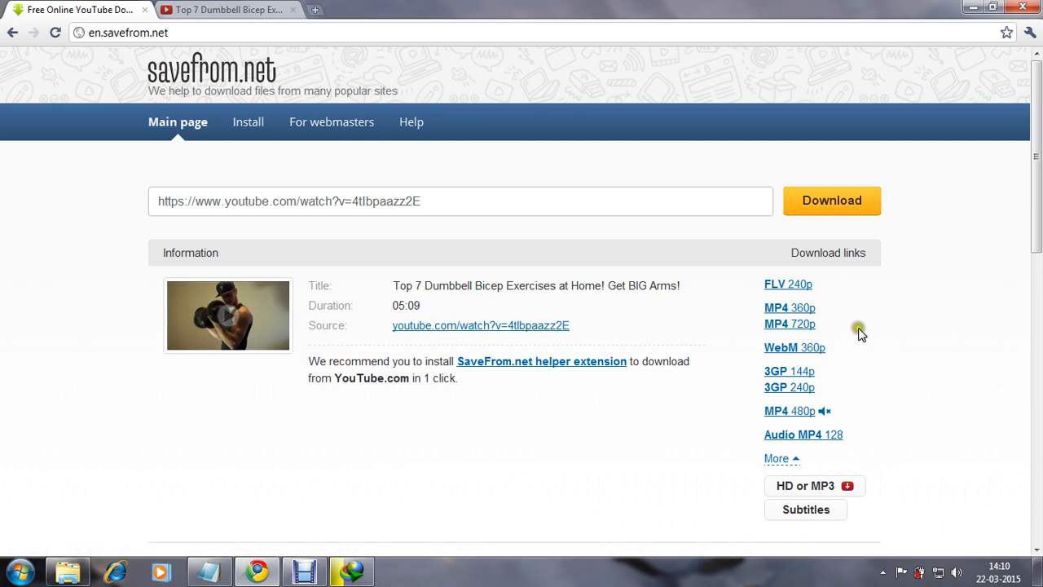
mouse_move(789, 308)
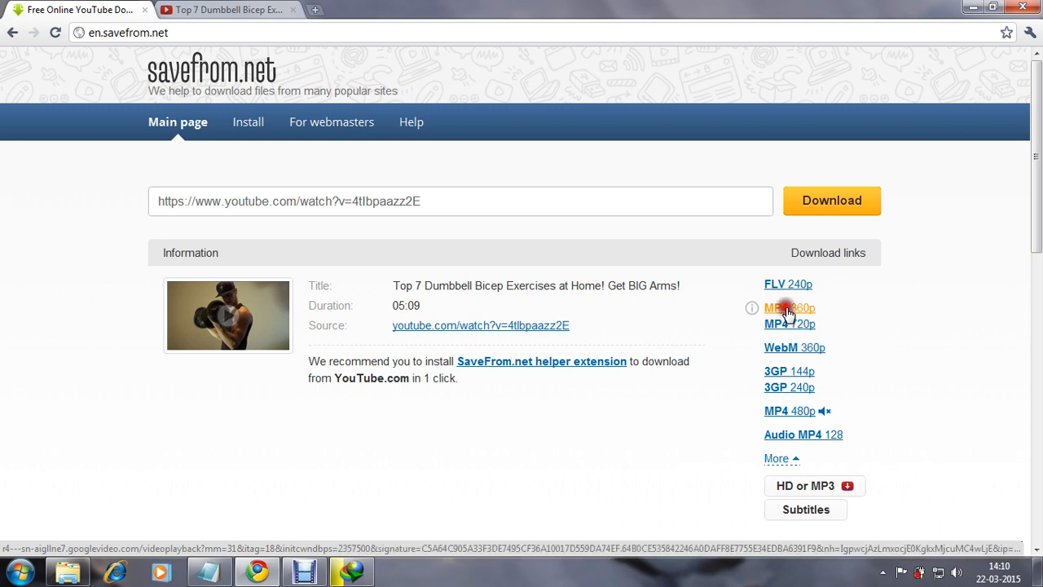
Choose MP4 360p, resume the paused IDM download, and minimize it to the tray
click(784, 308)
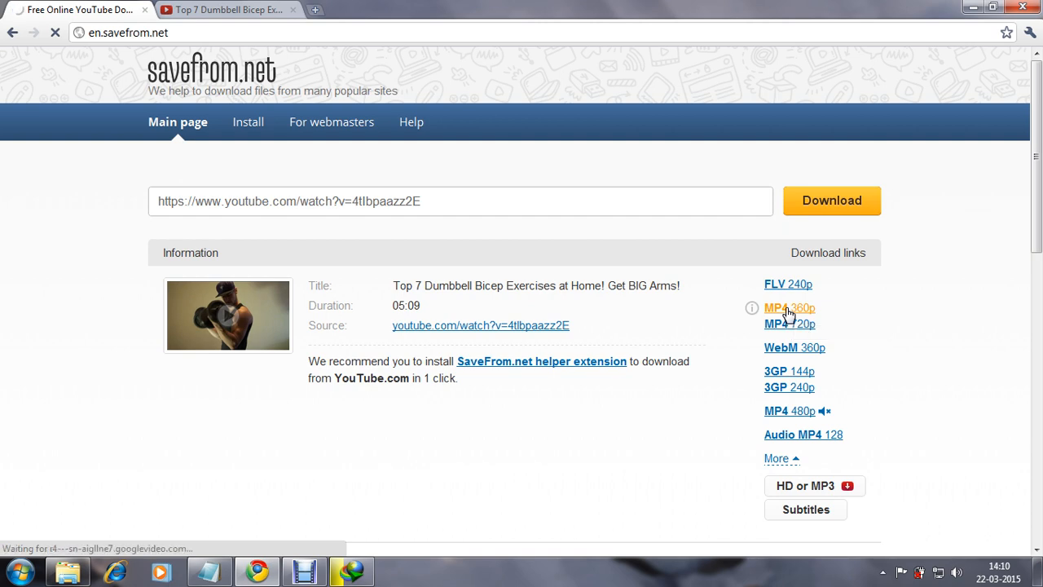
click(789, 308)
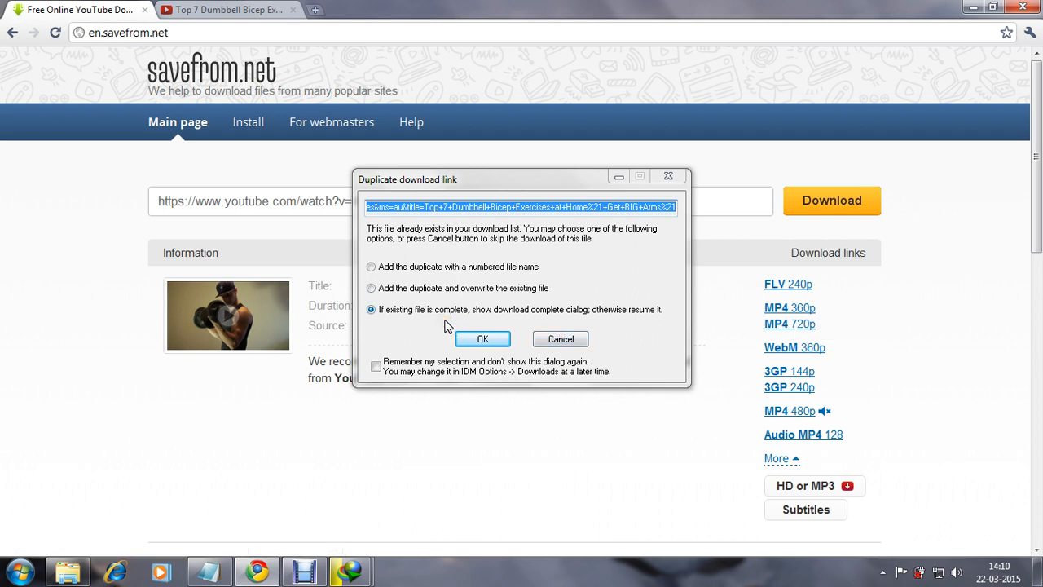
mouse_move(498, 320)
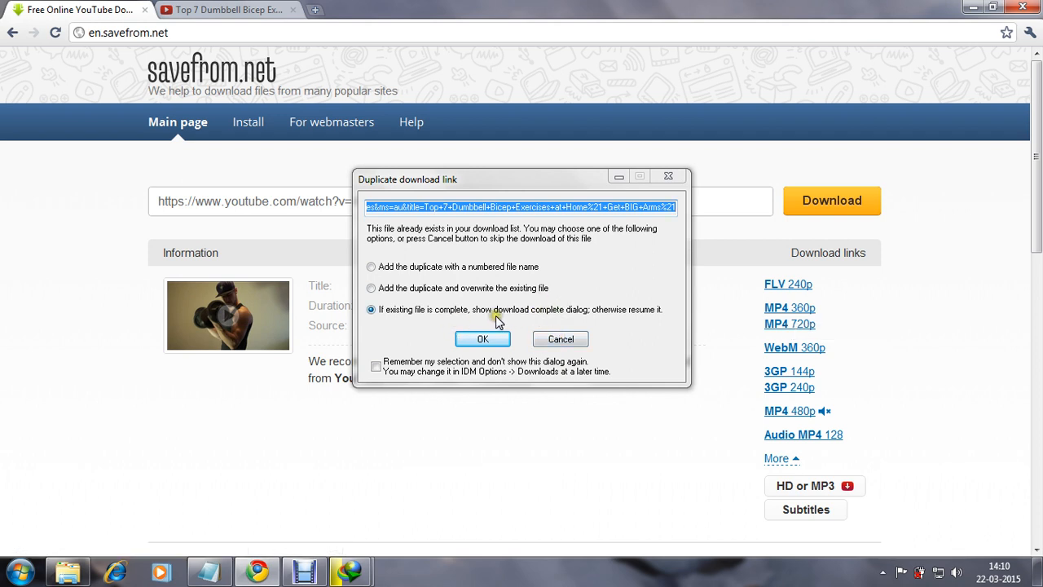
mouse_move(351, 571)
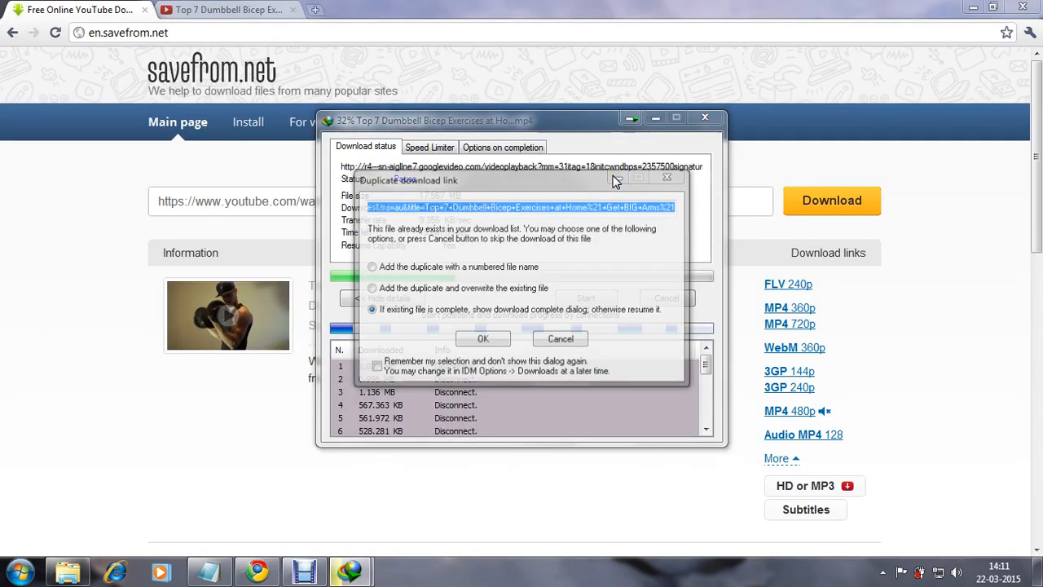
click(482, 338)
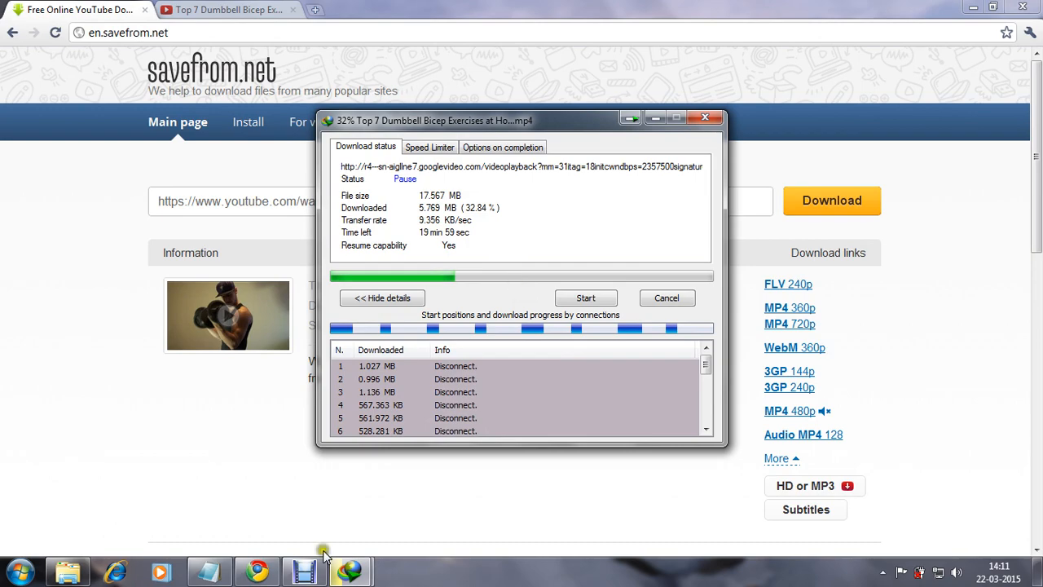
mouse_move(304, 570)
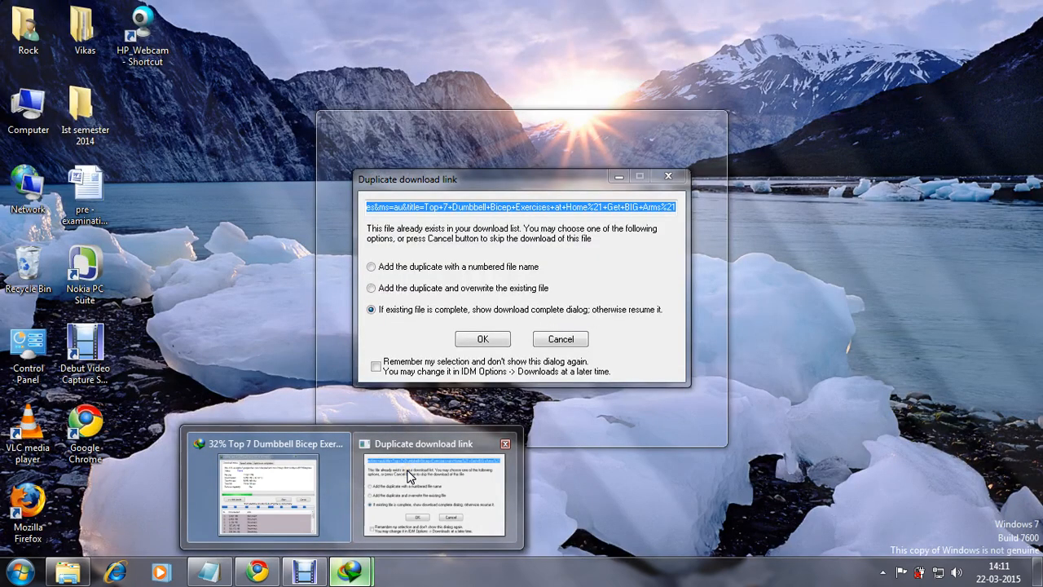
click(482, 338)
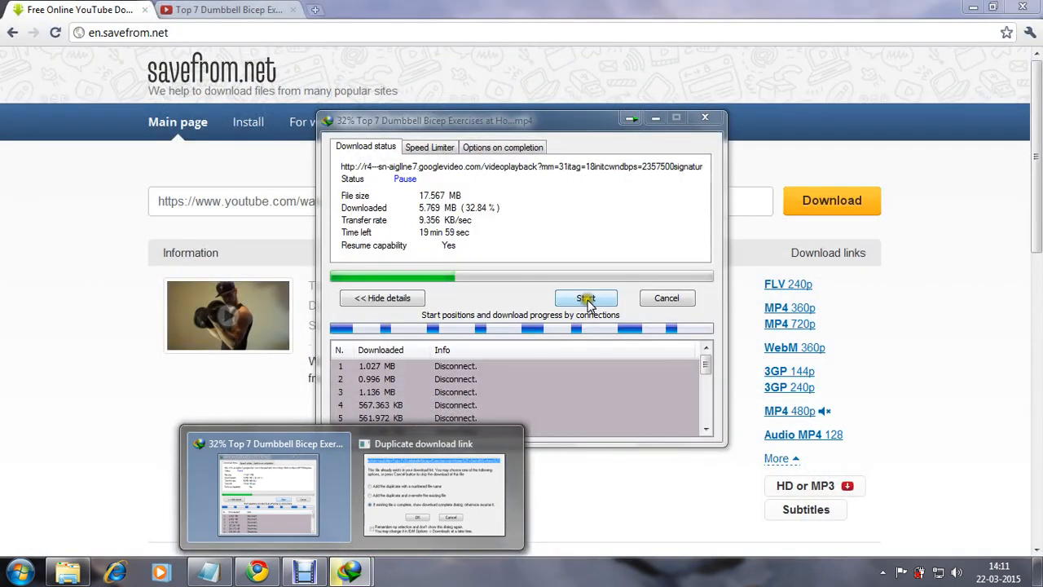
click(584, 298)
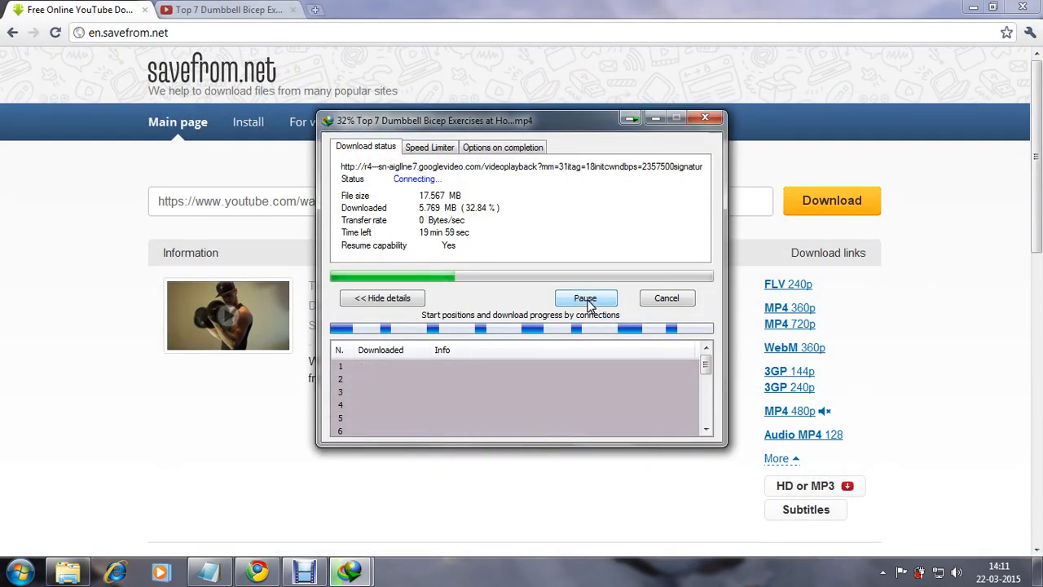
mouse_move(630, 119)
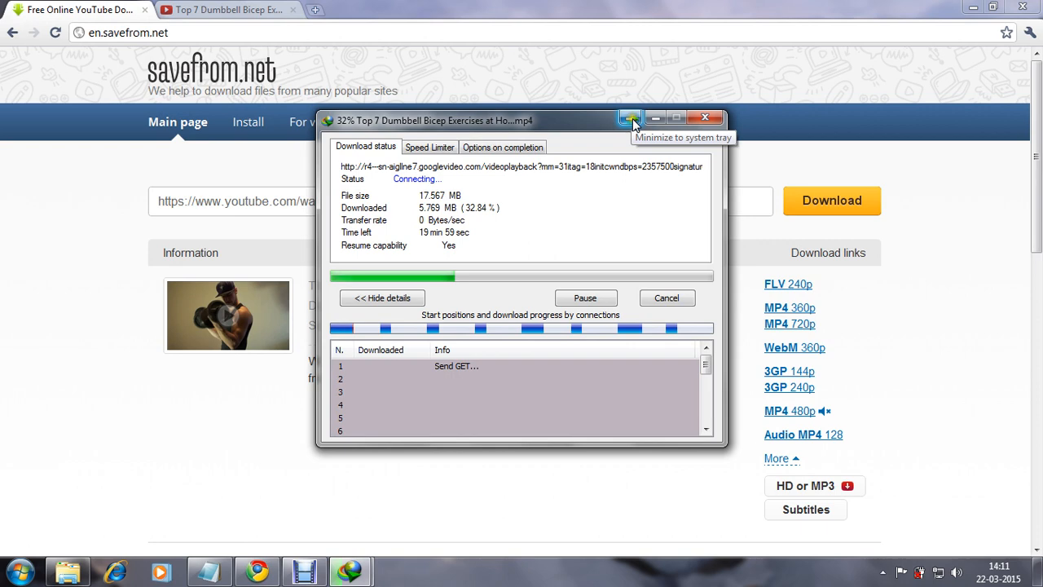
click(631, 119)
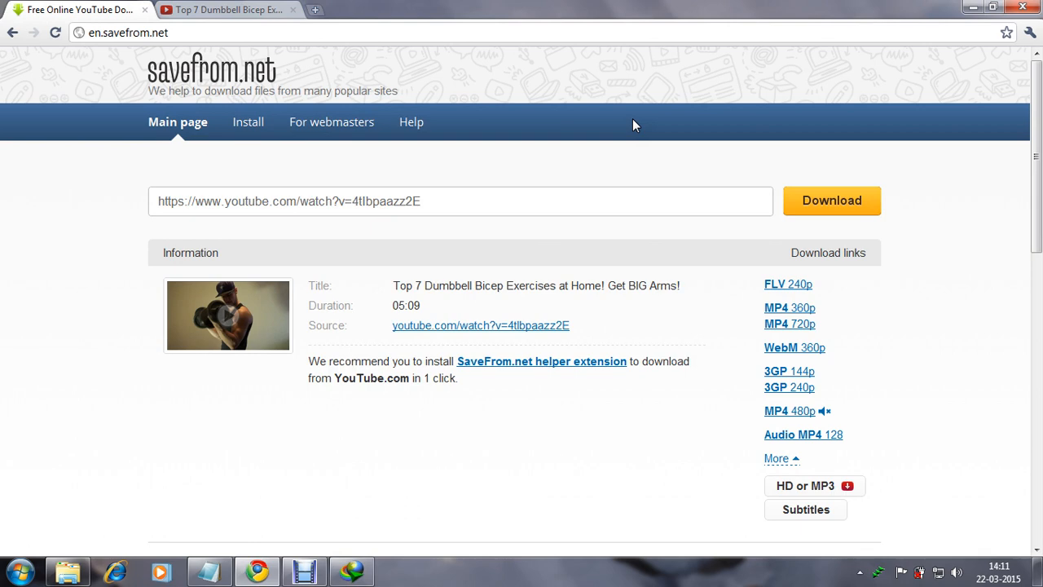
mouse_move(631, 118)
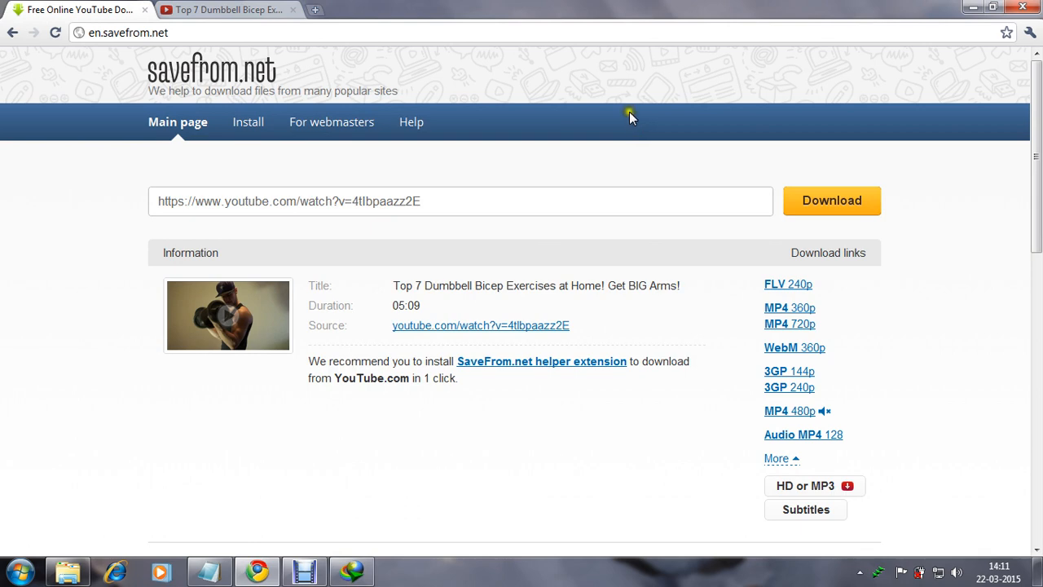
mouse_move(324, 505)
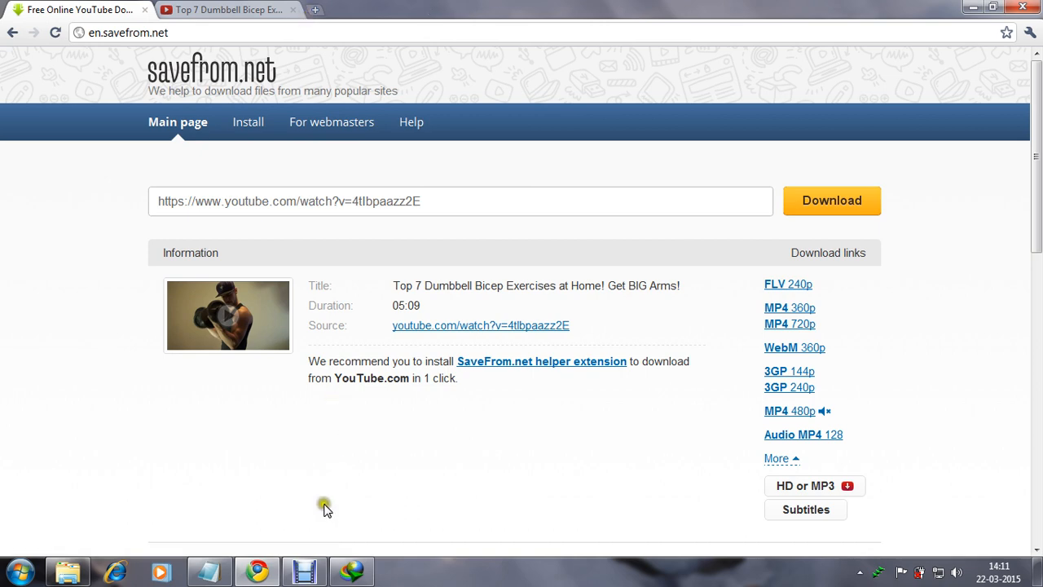
click(304, 570)
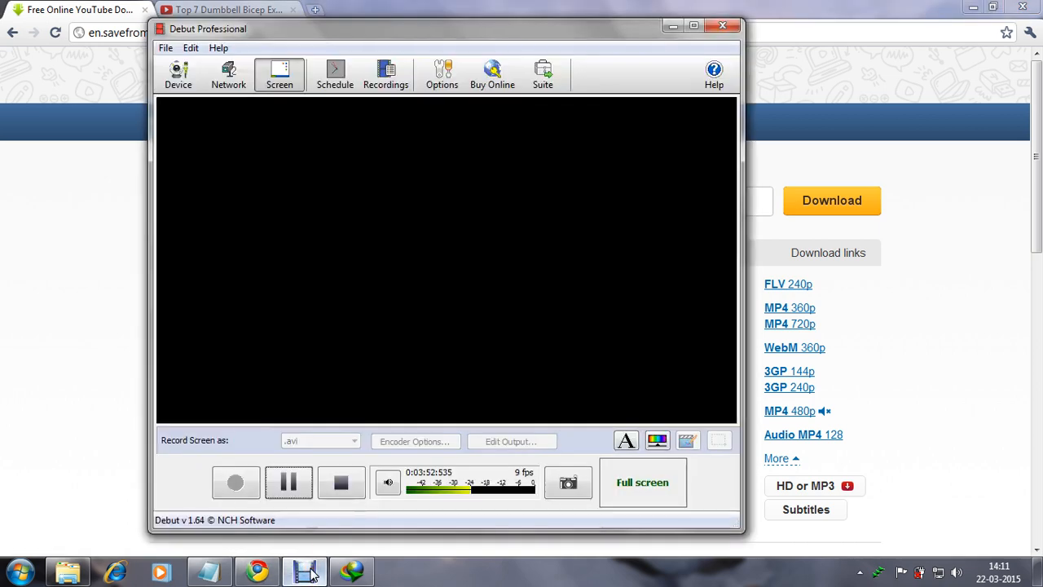